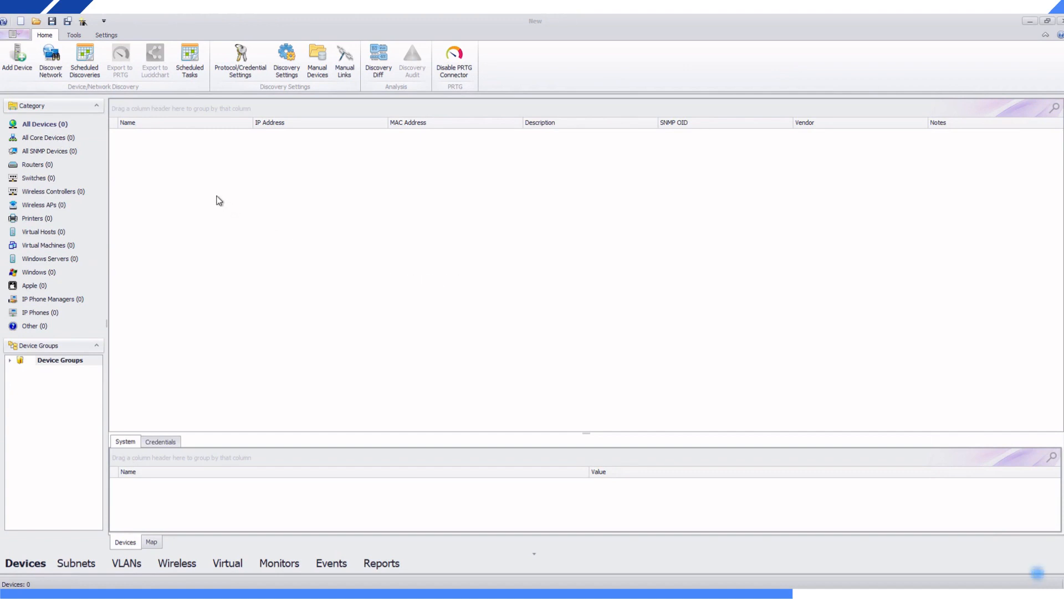
pyautogui.moveTo(101, 121)
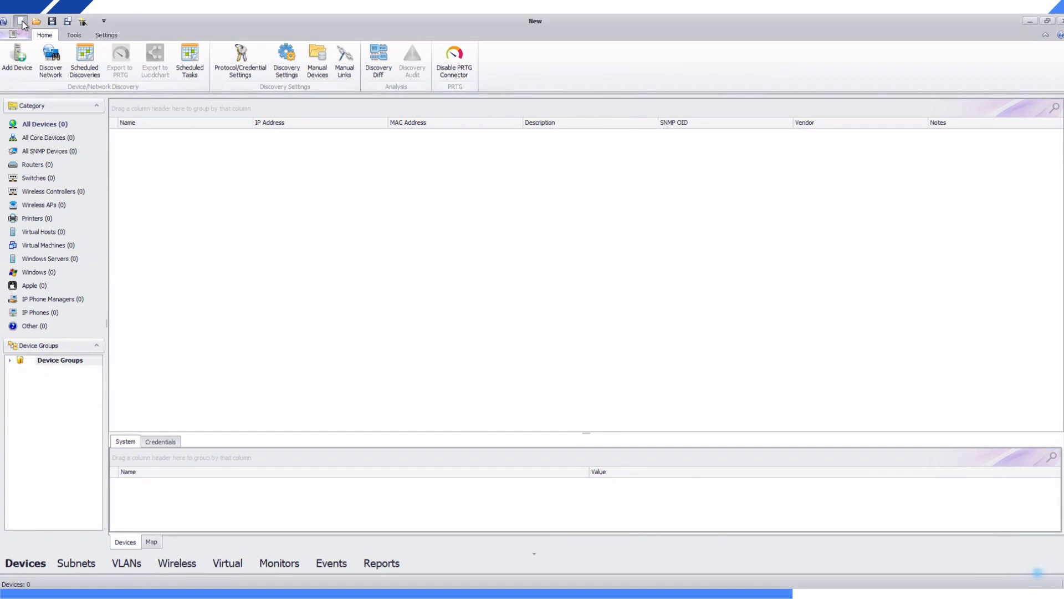
# - Review the PRTG and SNMPv2 community entries in Protocol/Credential Settings, then close it
pyautogui.click(240, 61)
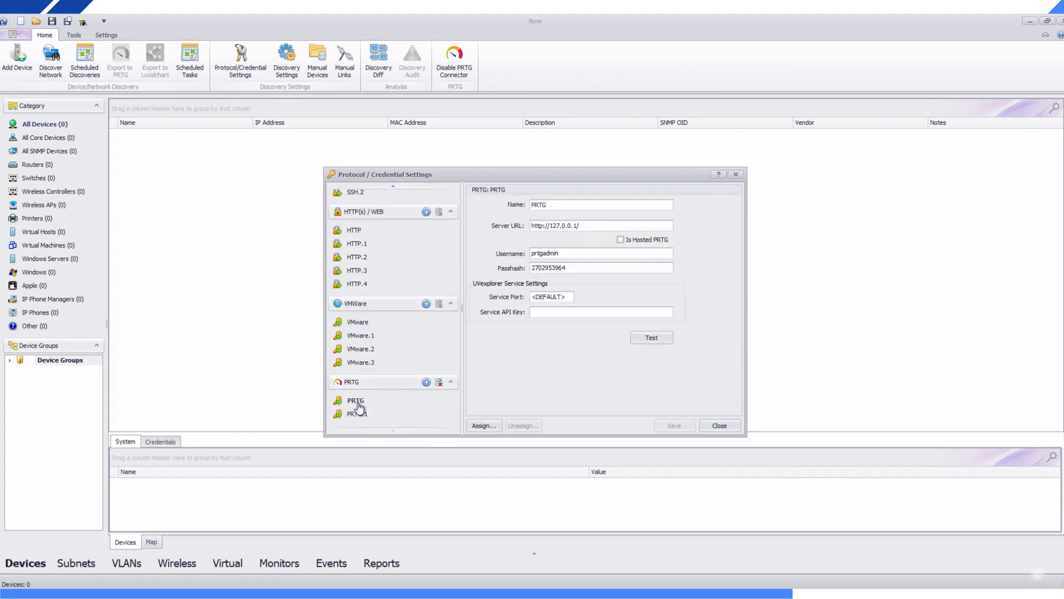
pyautogui.scroll(-3)
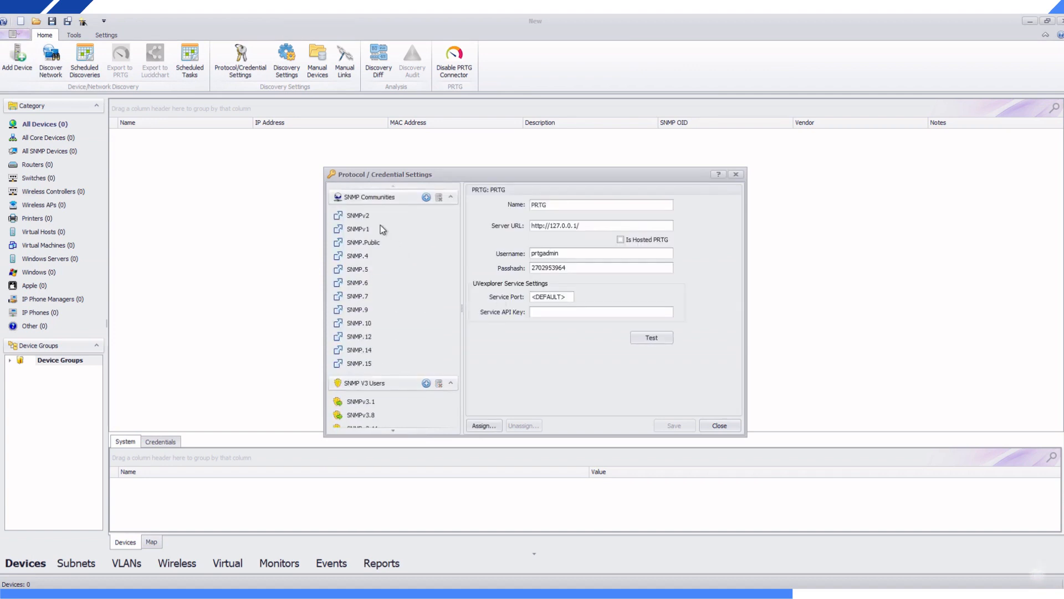
pyautogui.click(359, 215)
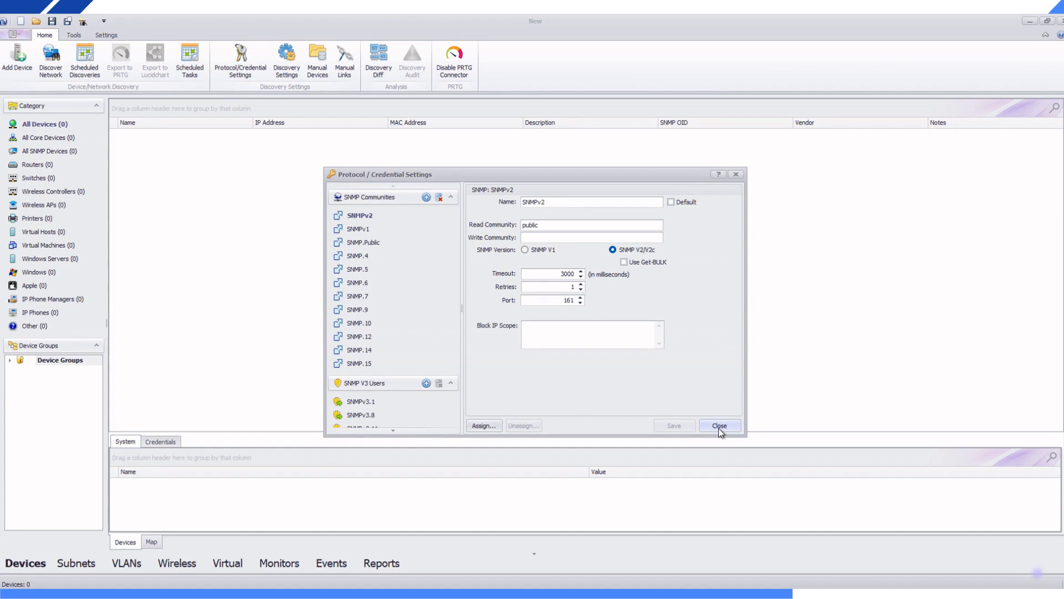
pyautogui.click(718, 426)
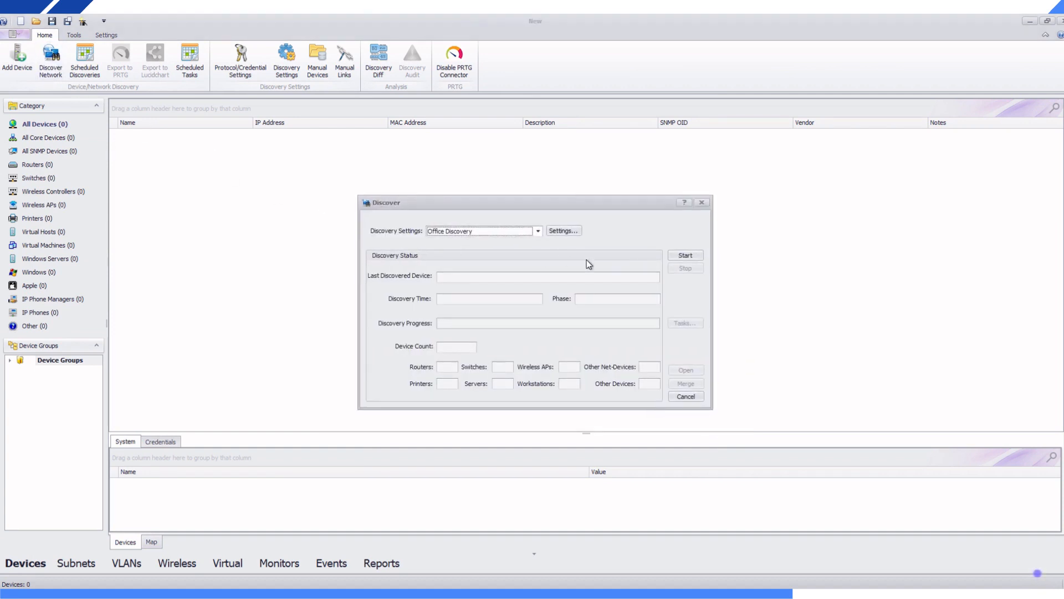
# - Save and close the Office Discovery settings to load the discovered devices
pyautogui.click(562, 230)
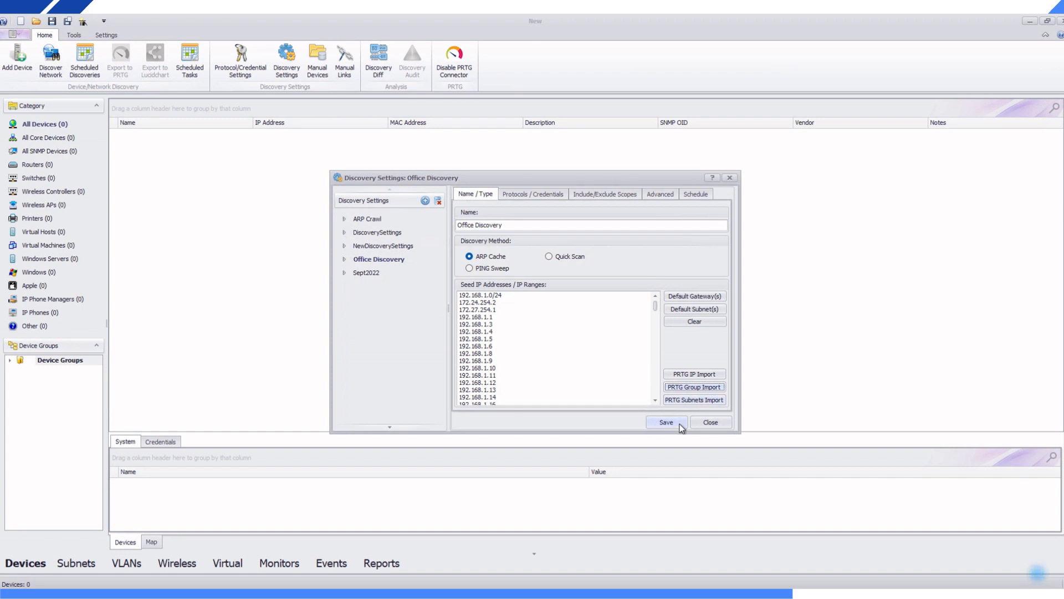
pyautogui.click(666, 421)
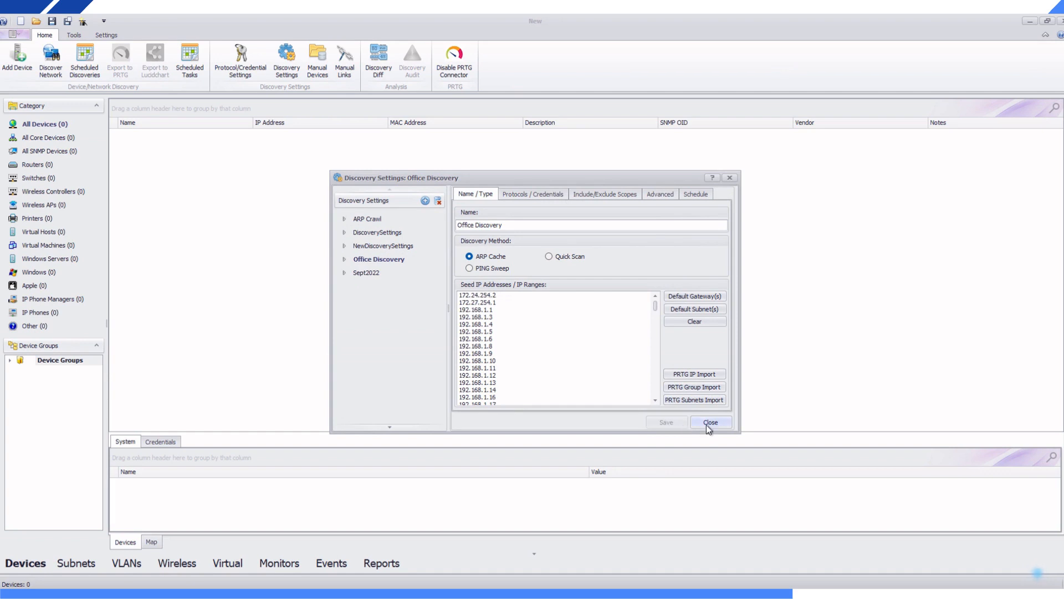
pyautogui.click(711, 422)
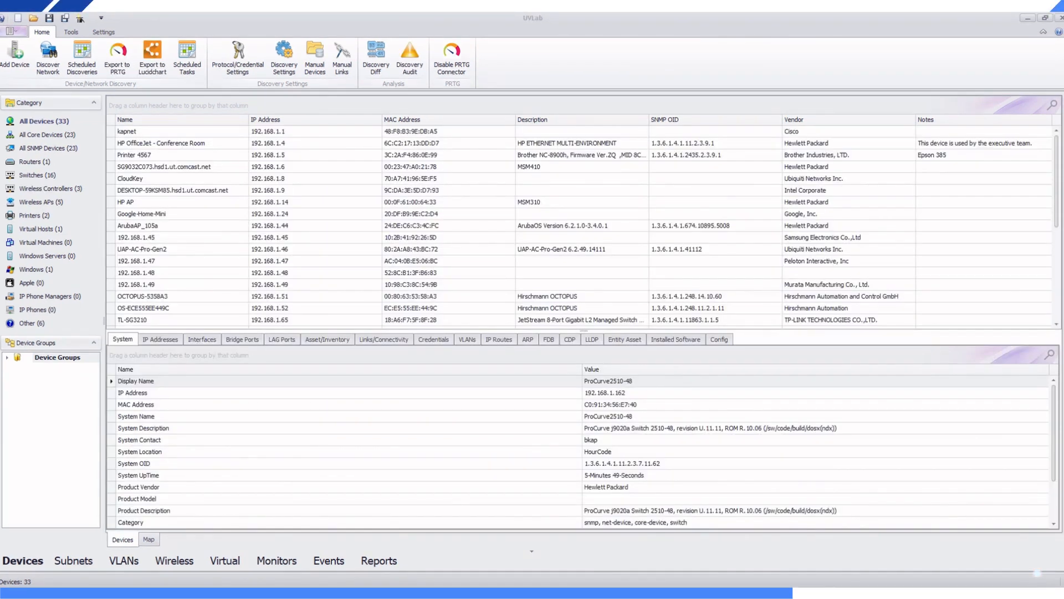
pyautogui.moveTo(363, 504)
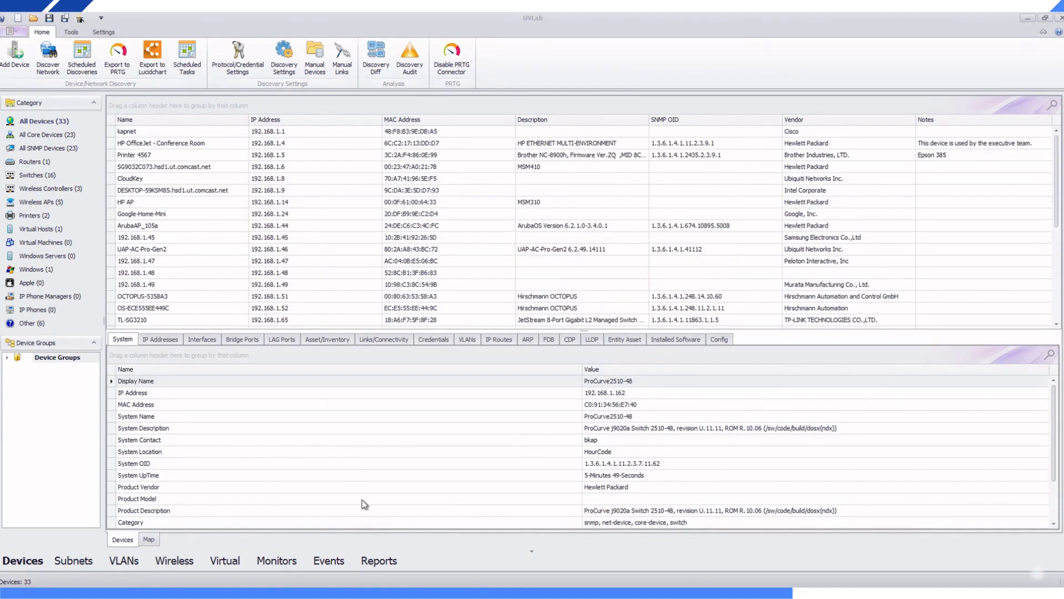
# - Export the Asset/Inventory report as CSV into Excel and check the TL-SG3210 and GS2220 MAC addresses
pyautogui.click(381, 560)
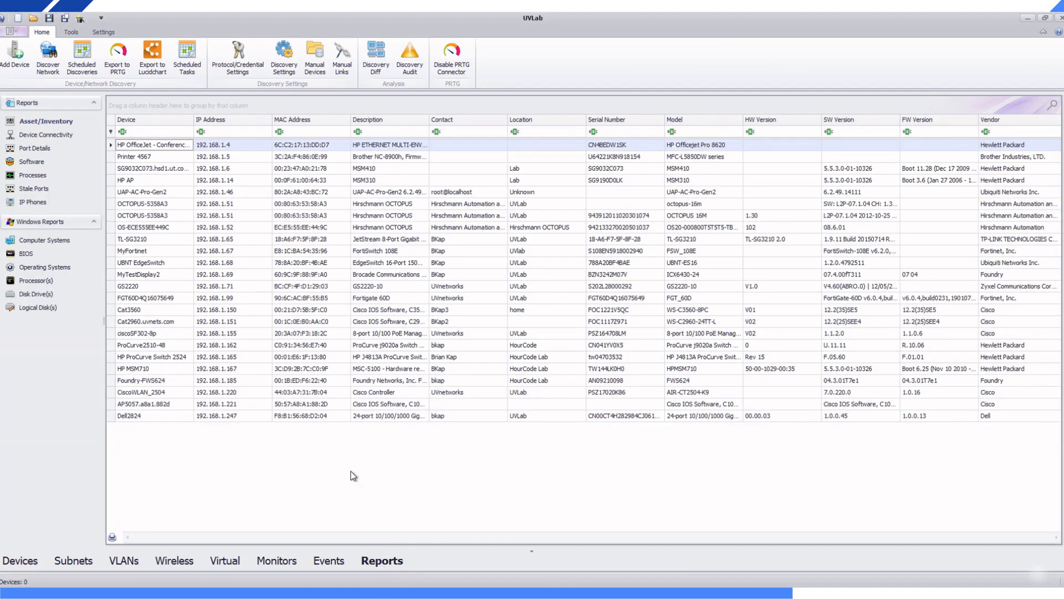
pyautogui.moveTo(157, 489)
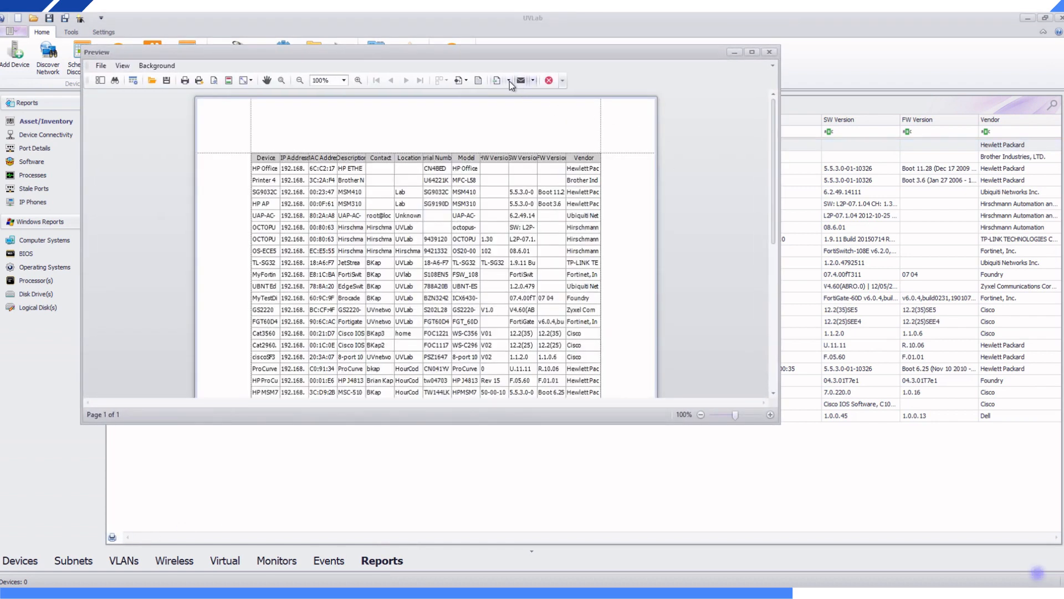
pyautogui.click(495, 80)
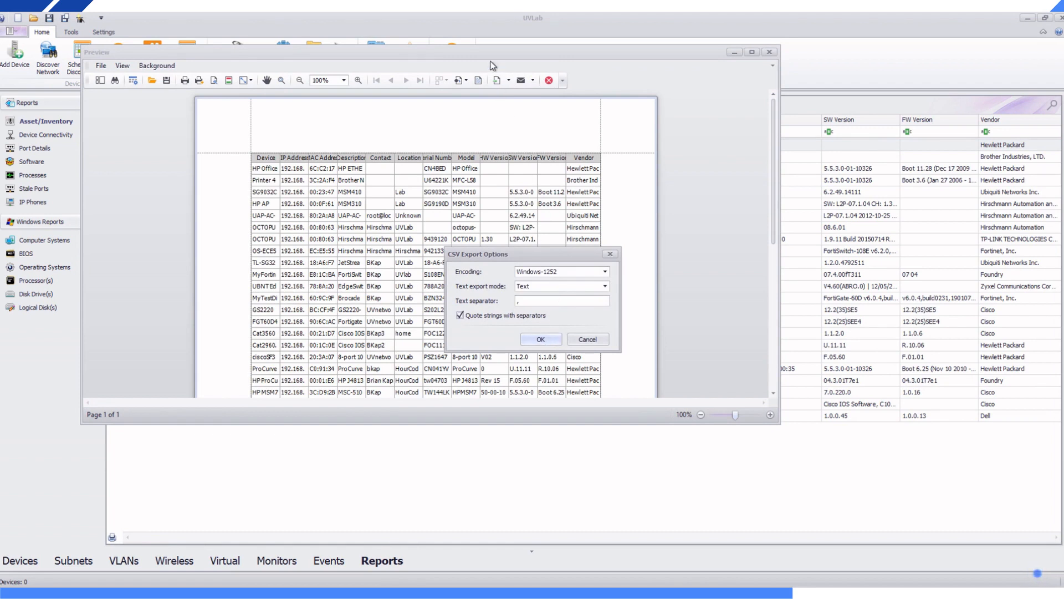
pyautogui.click(540, 339)
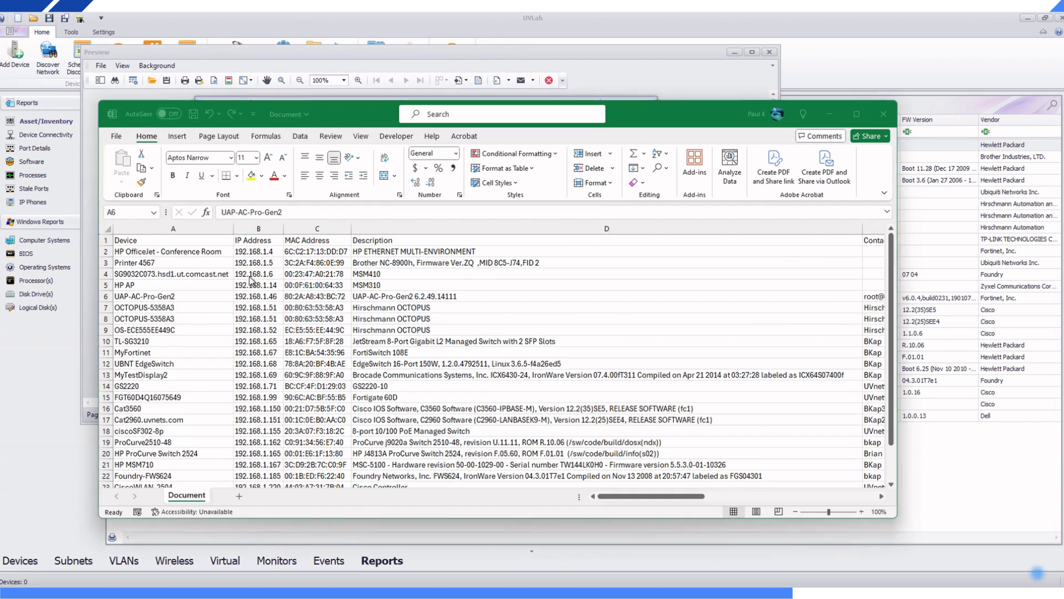
pyautogui.click(316, 340)
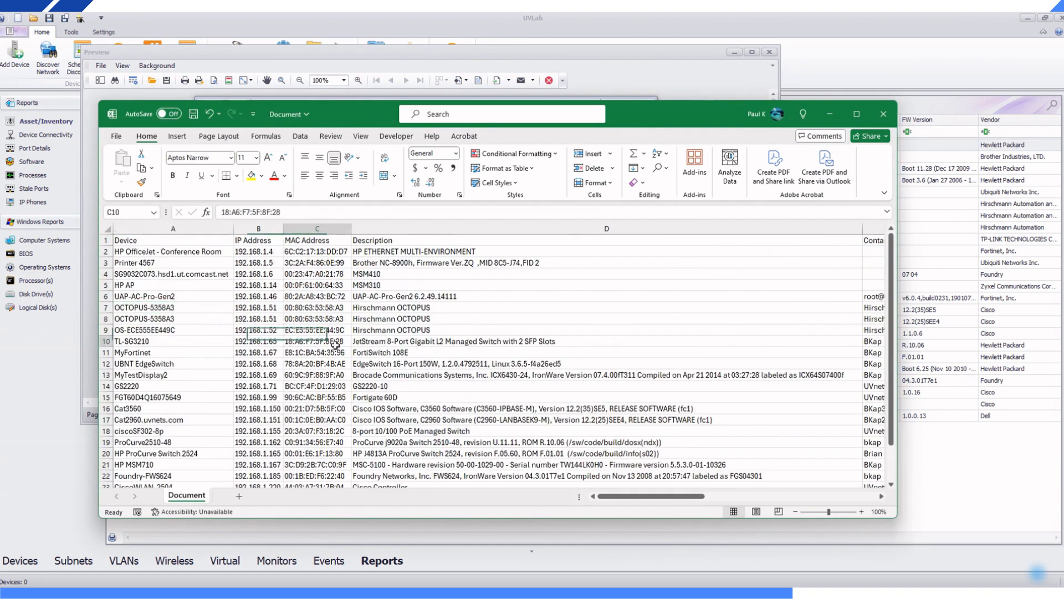
pyautogui.click(316, 386)
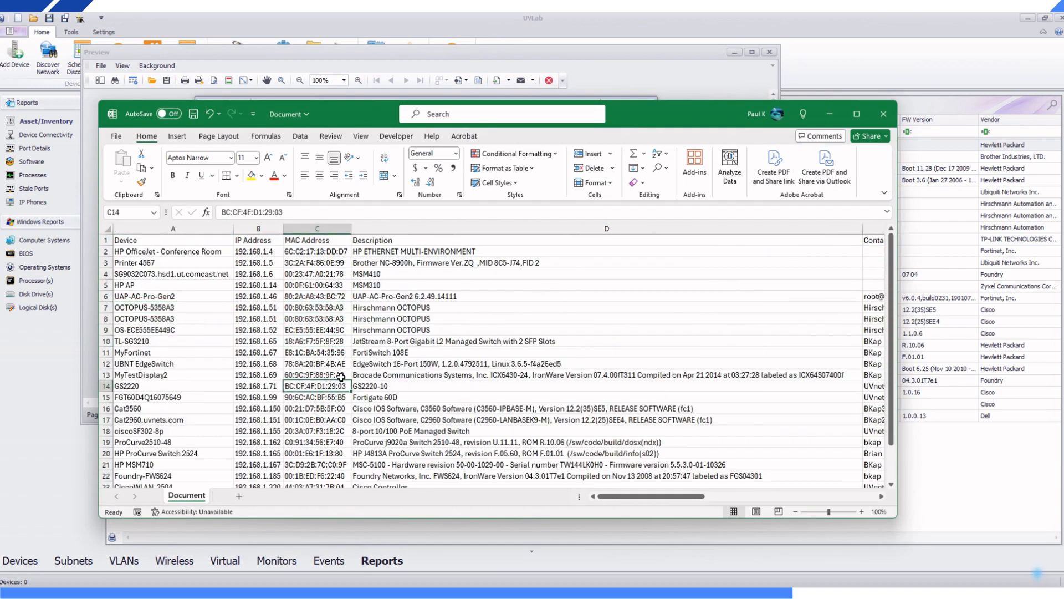